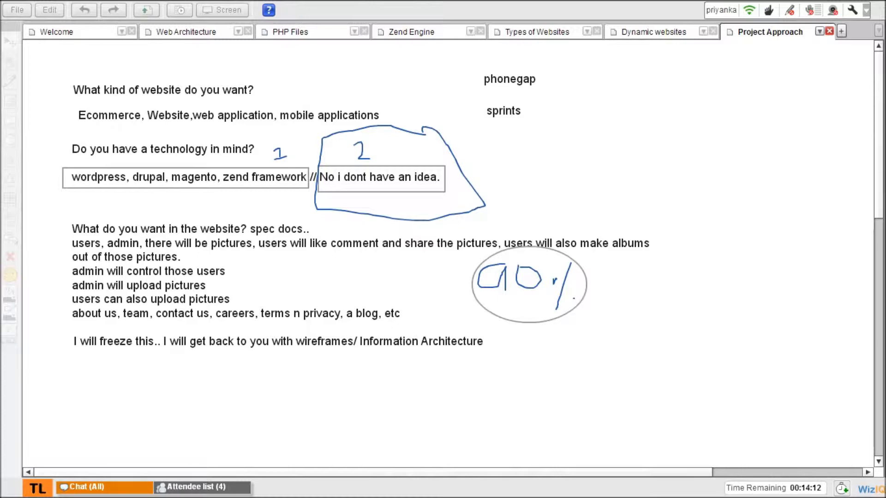
Box the website requirements list and add a 'flickr' and 'pinterest' note beside it.
left_click_drag(68, 232, 655, 330)
type("pinterest")
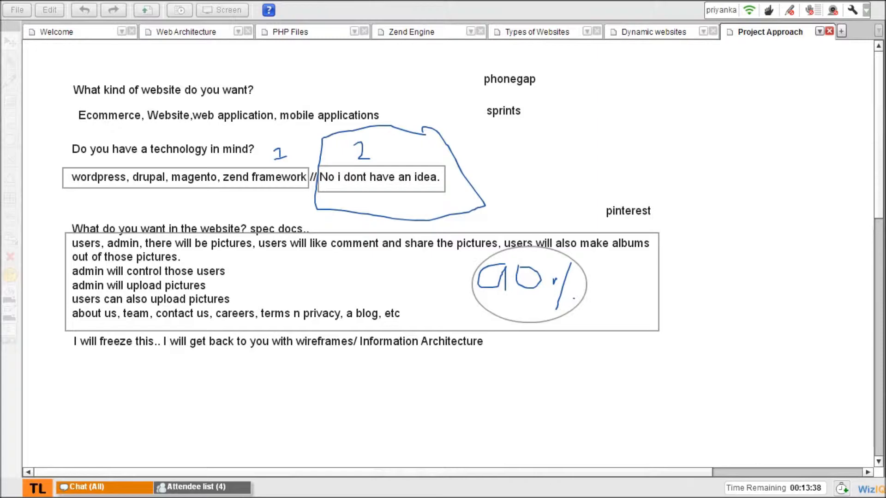
type("flickr")
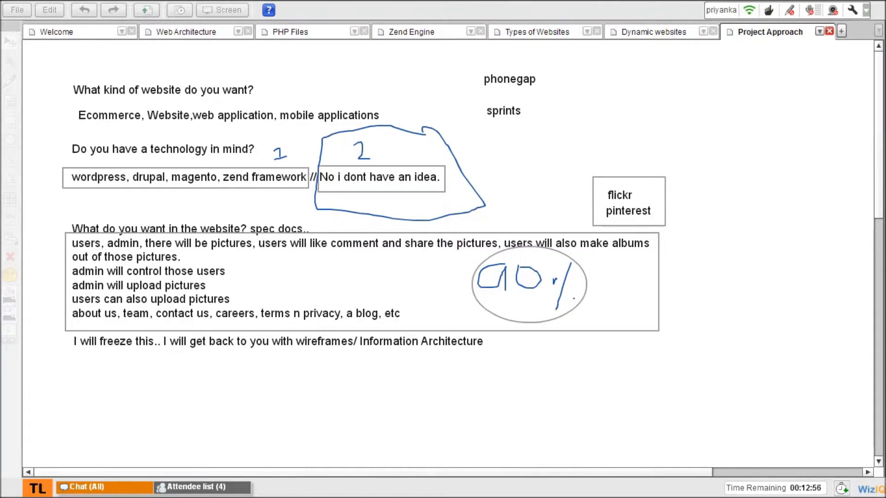
Write 'Design use phtoshop to give designs, PSDs' on a new line under the freeze note.
type("Design use phtoshop to give designs")
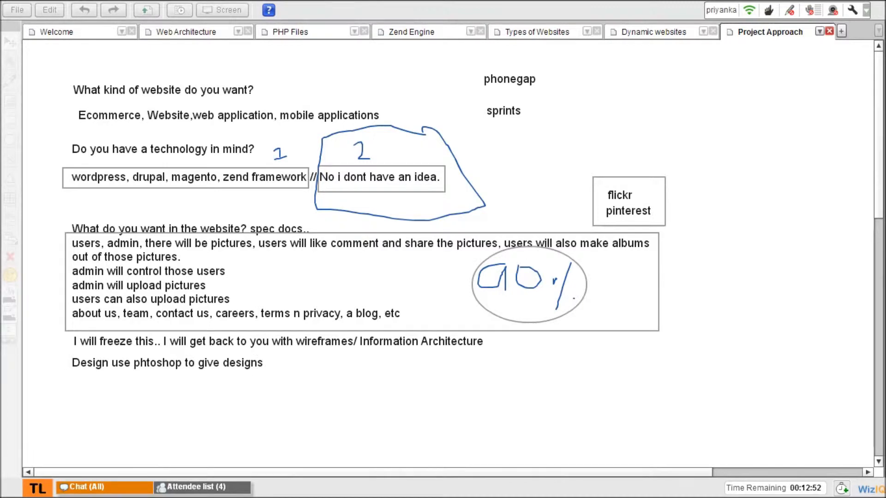
type(", PSDs")
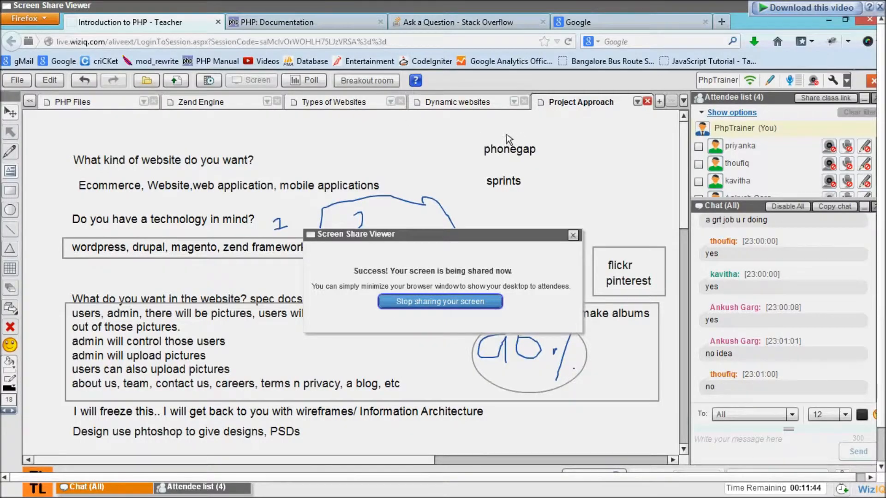
mouse_move(538, 127)
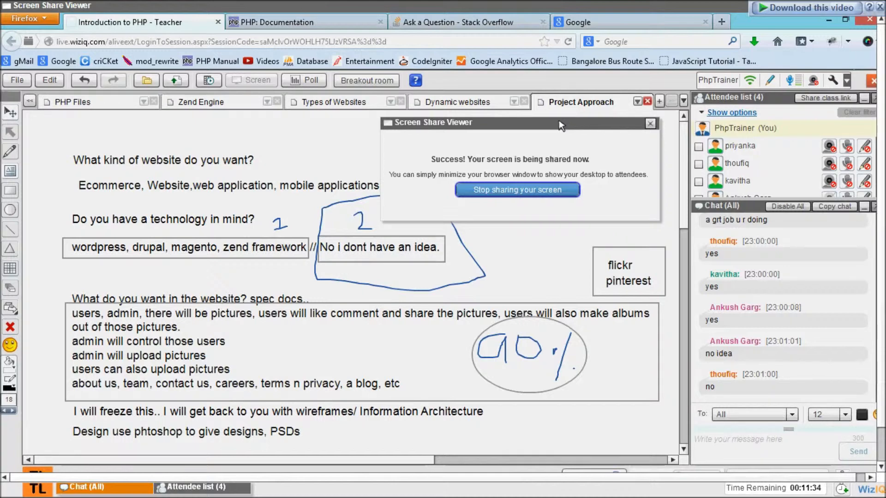
mouse_move(551, 129)
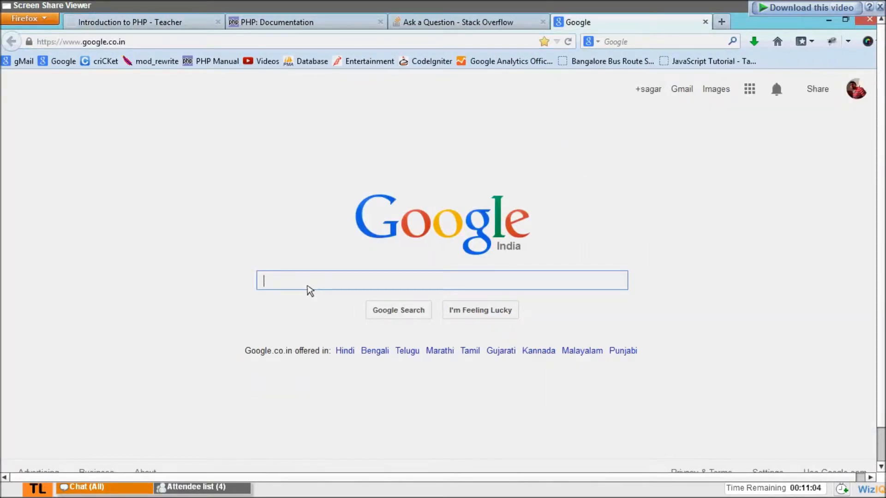
Search Google images for 'wireframes' and preview a library website wireframe.
type("wireframes")
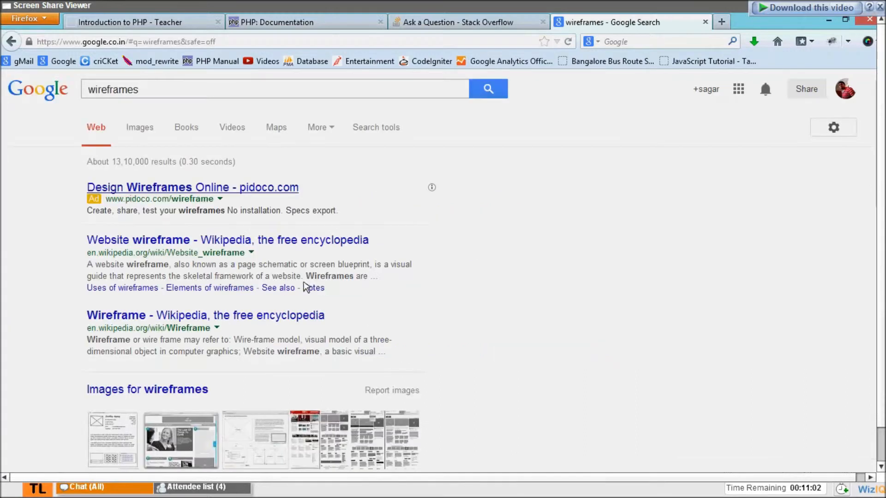
mouse_move(272, 190)
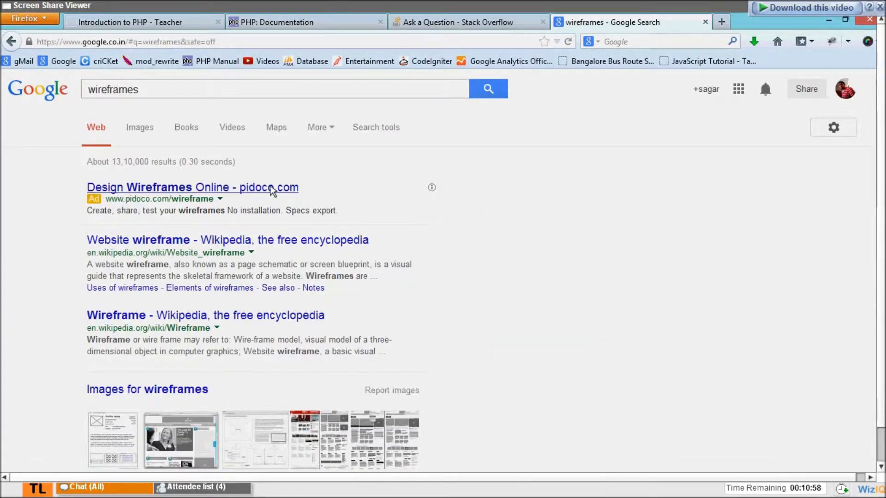
left_click(139, 127)
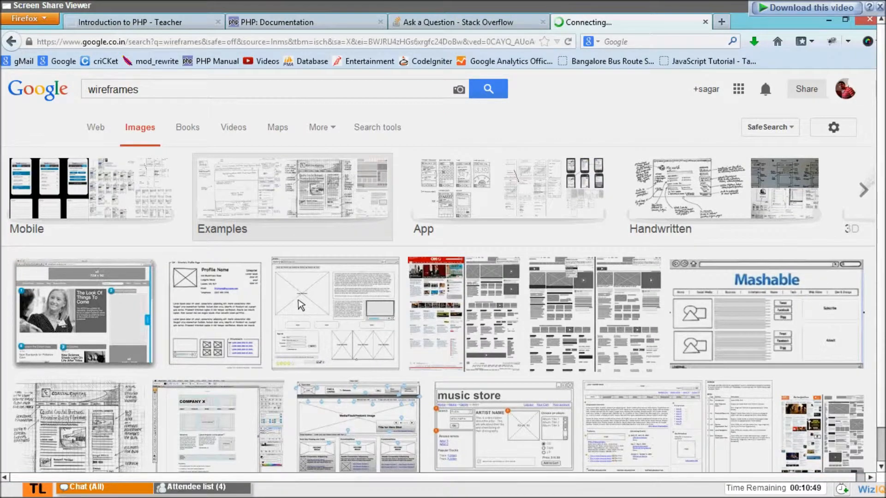
left_click(214, 314)
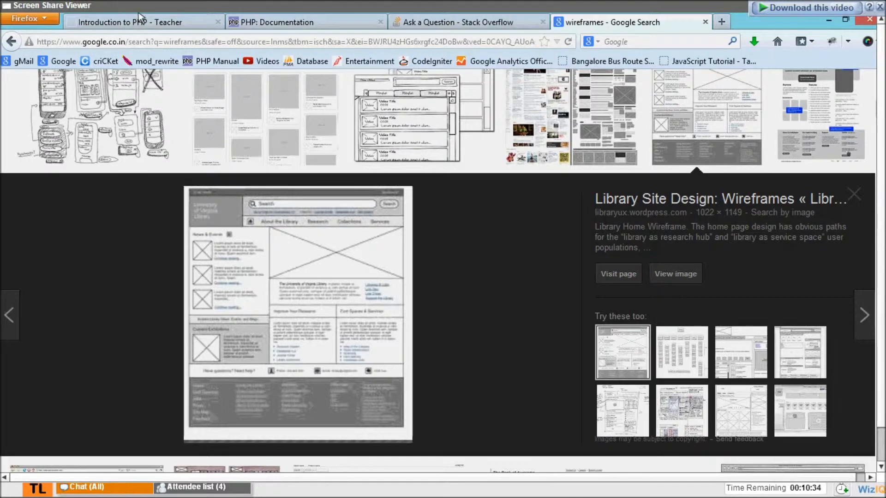
left_click(141, 22)
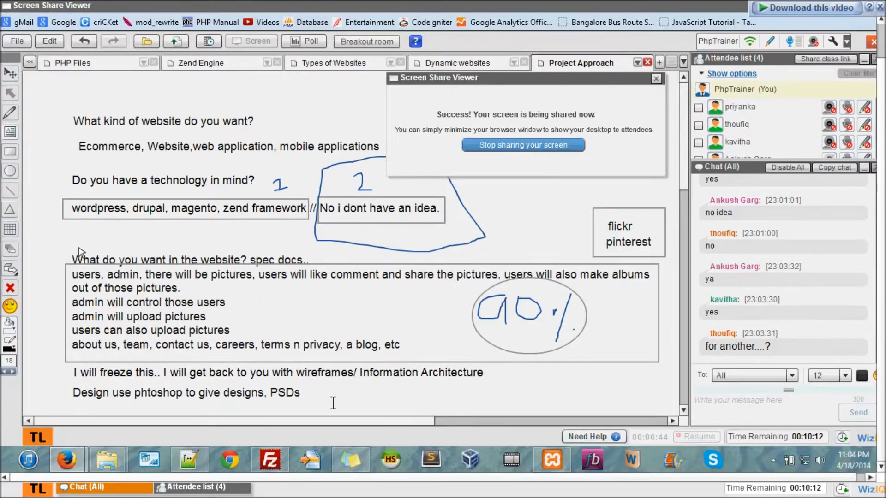
Start a 'Database' text note beneath the design line on the whiteboard.
left_click(317, 390)
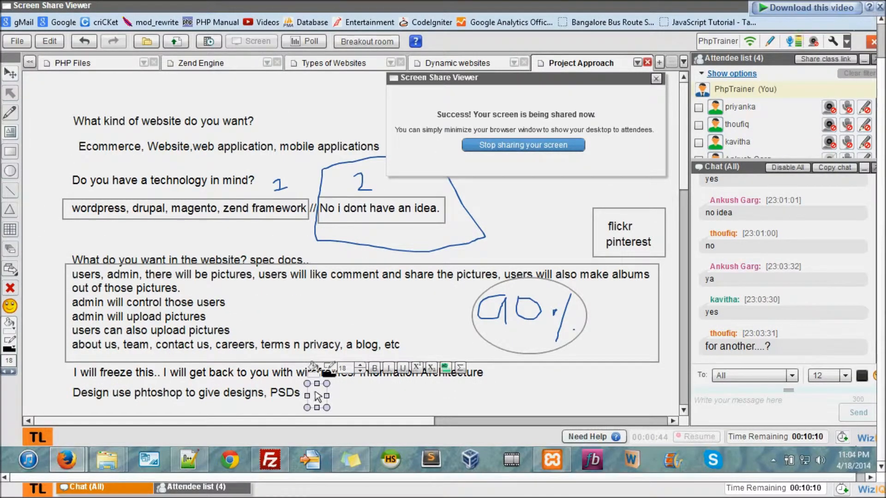
type("Database design most most most important part")
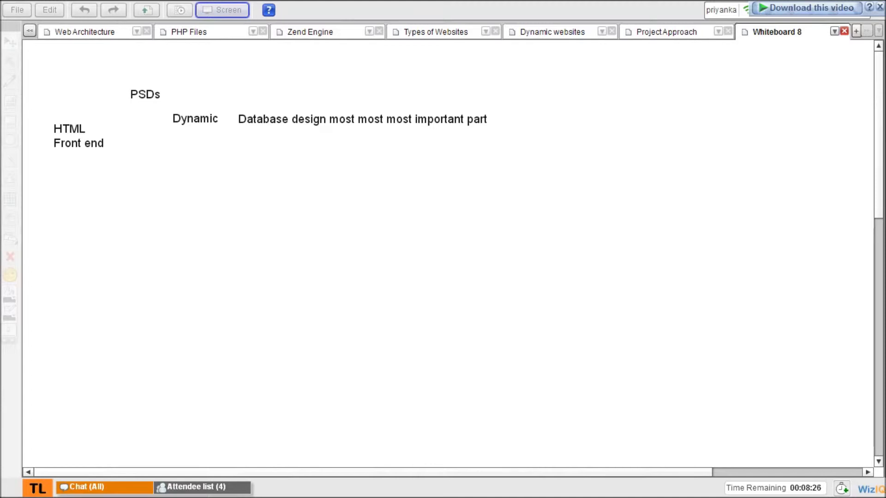
Underline the database design note on Whiteboard 8 for emphasis.
left_click_drag(239, 131, 373, 129)
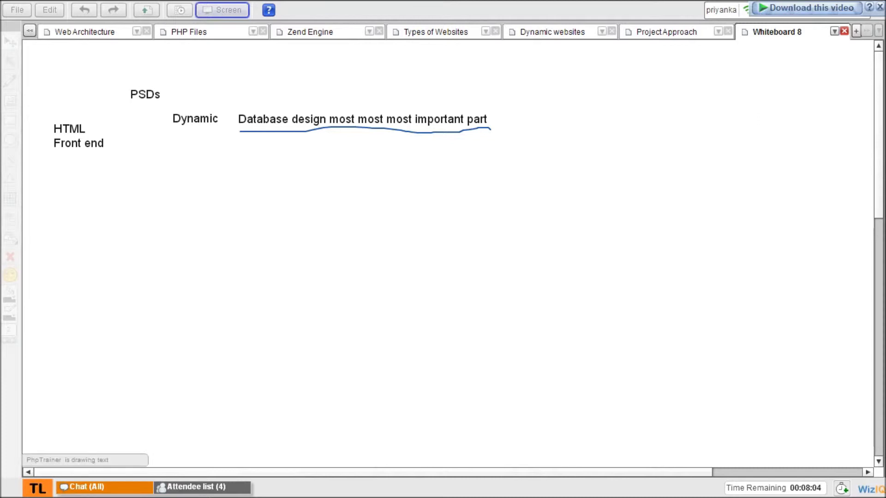
Add 'Performance' and 'Security' beside the database note and begin 'Integrating or making it dynamic'.
type("Performance")
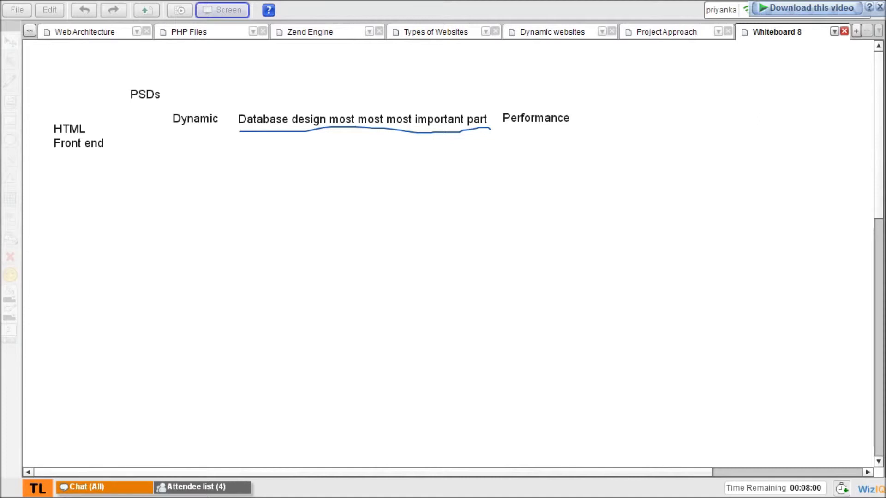
type("Security")
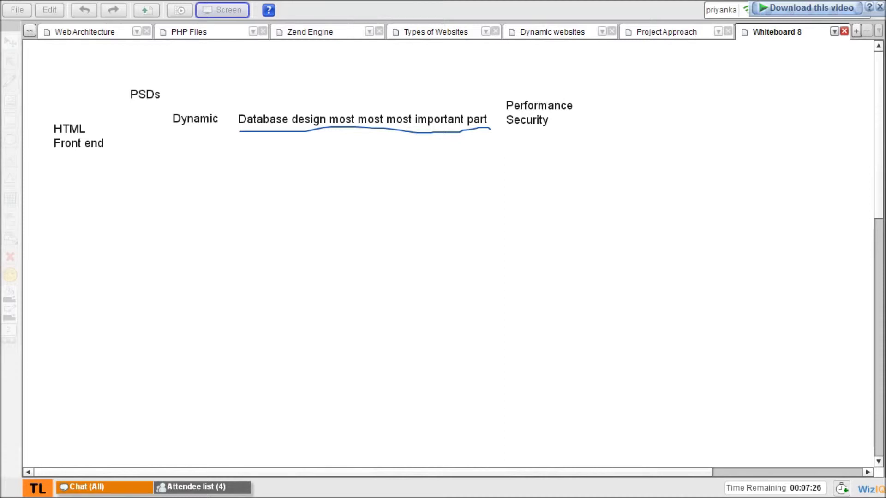
type("Integrating or making it dynamic")
type("Take HTML")
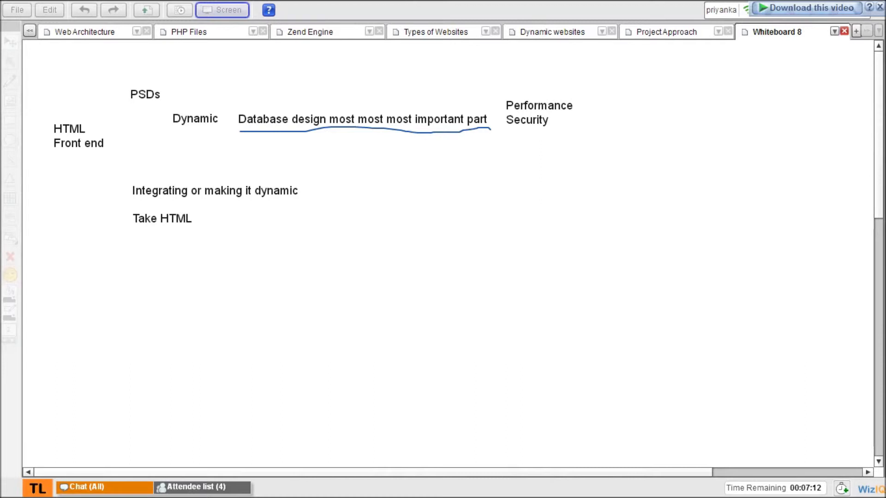
Finish 'Take HTML, put PHP into it, Use database and complete the application' and begin 'Testing'.
type(", put PHP into it, Use database and complete the application.")
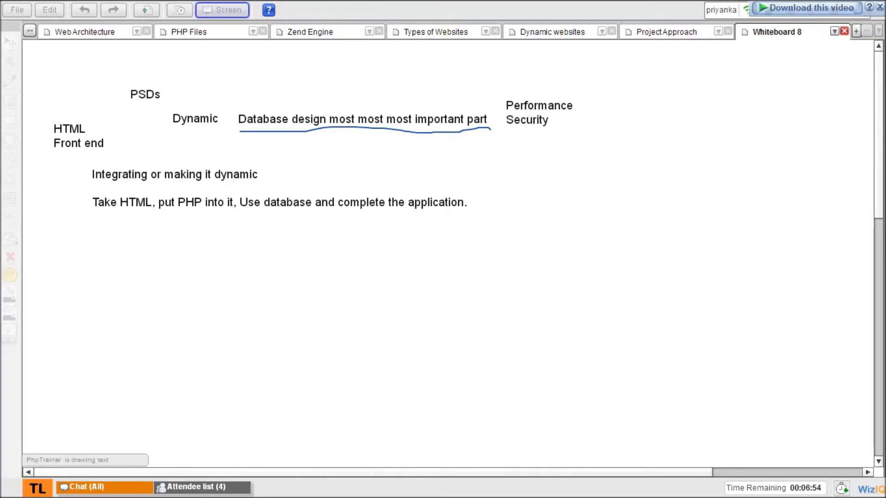
type("Tesi")
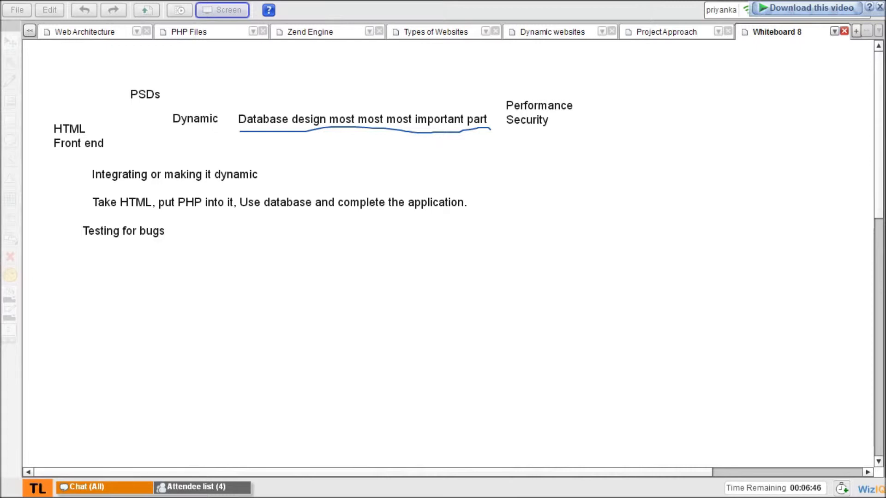
Extend the testing line to read 'Testing for bugs, performance and security and etc'.
type(", performance")
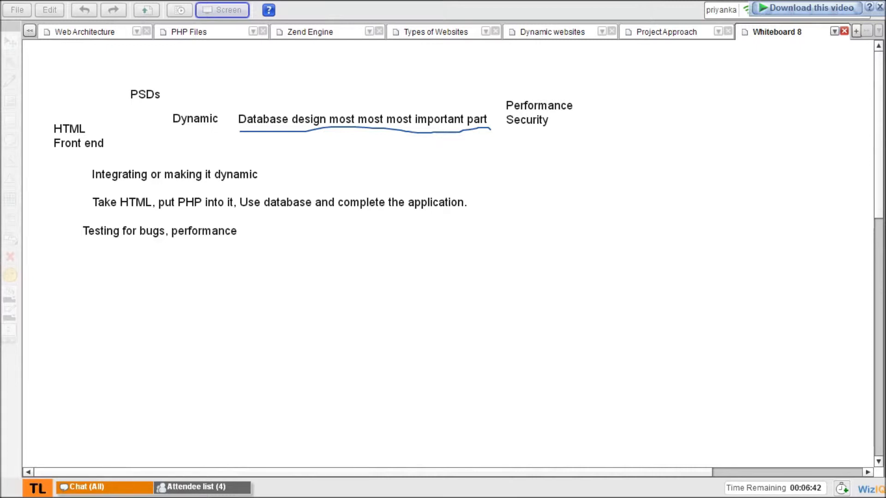
type("and security and")
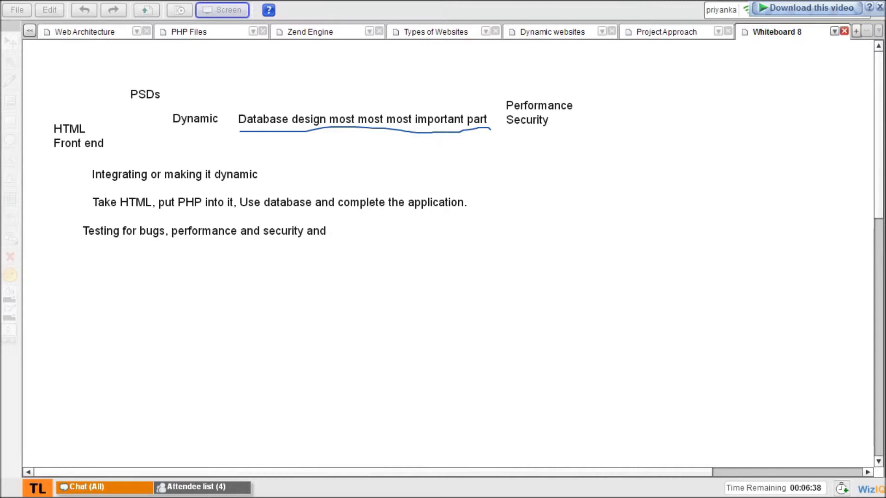
type("etc")
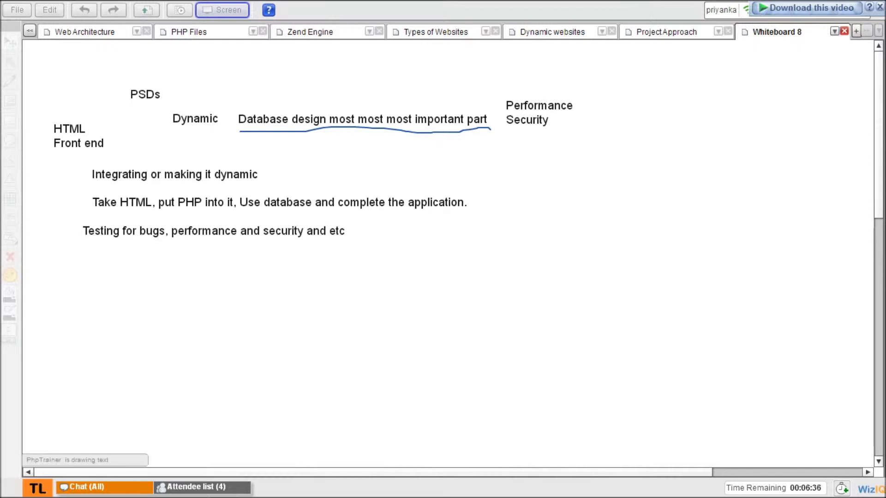
End the testing note with an extra period so it reads 'and etc..'.
type("..")
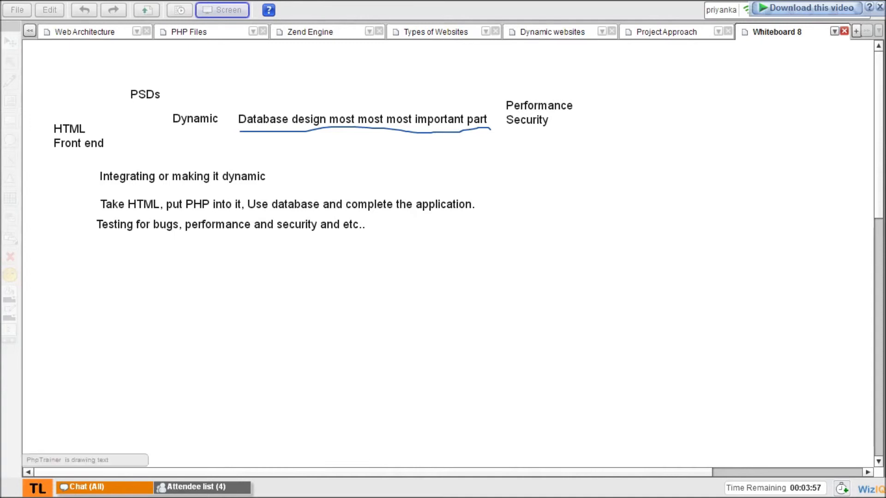
Write 'XAMPP Try to install it download install' with the install path 'C://xampp' beneath.
type("XAMPP")
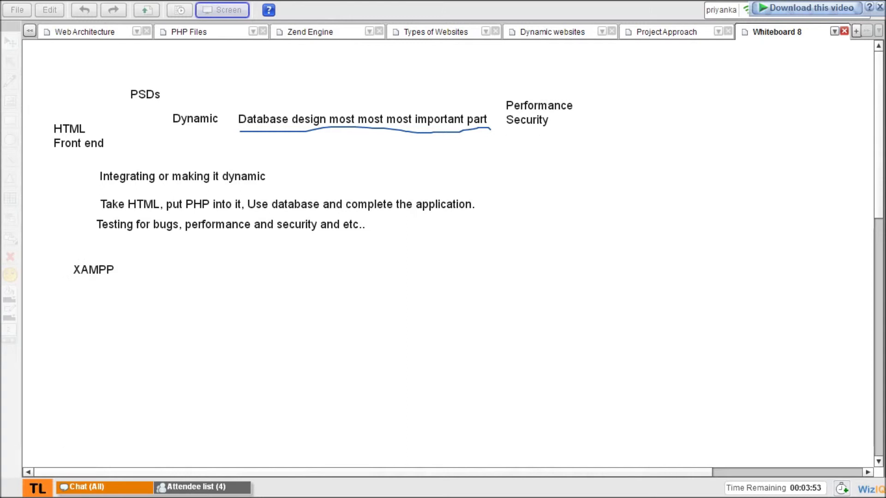
type("Try to install it")
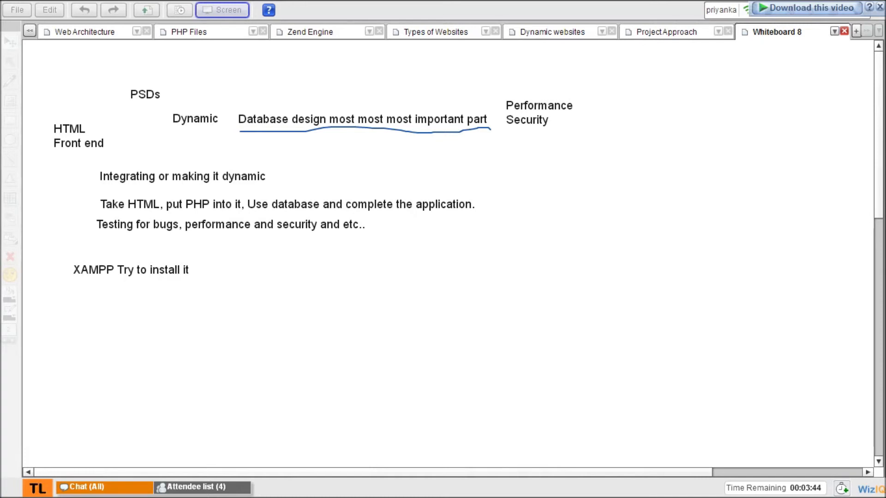
type("download install")
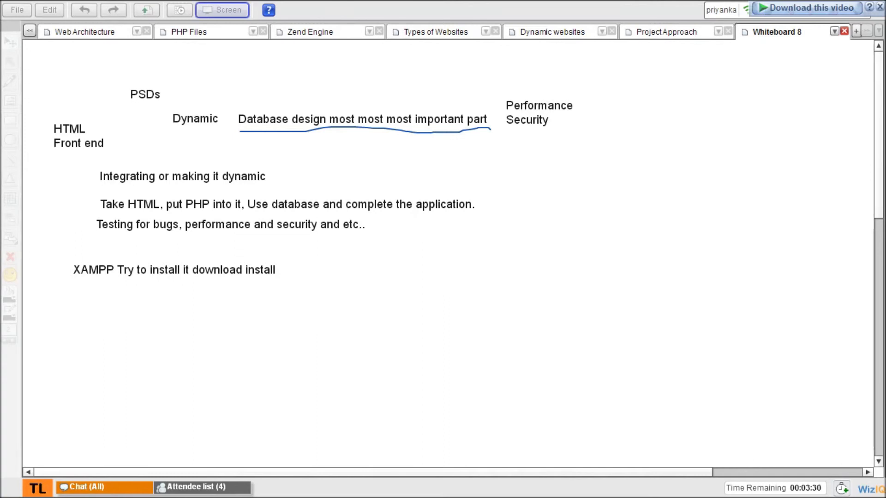
type("C://")
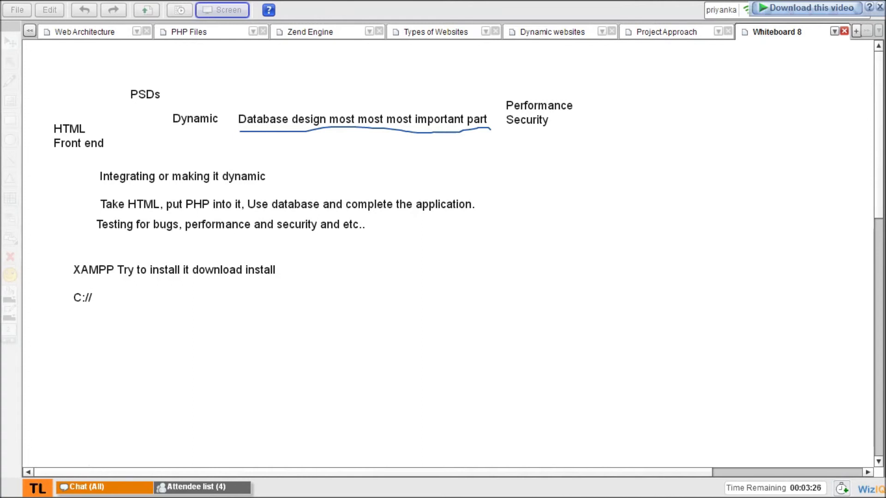
type("xampp")
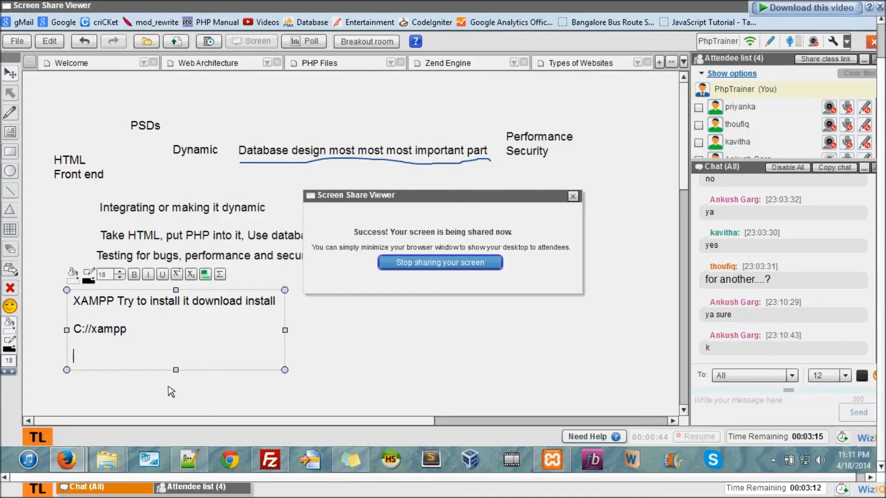
mouse_move(196, 409)
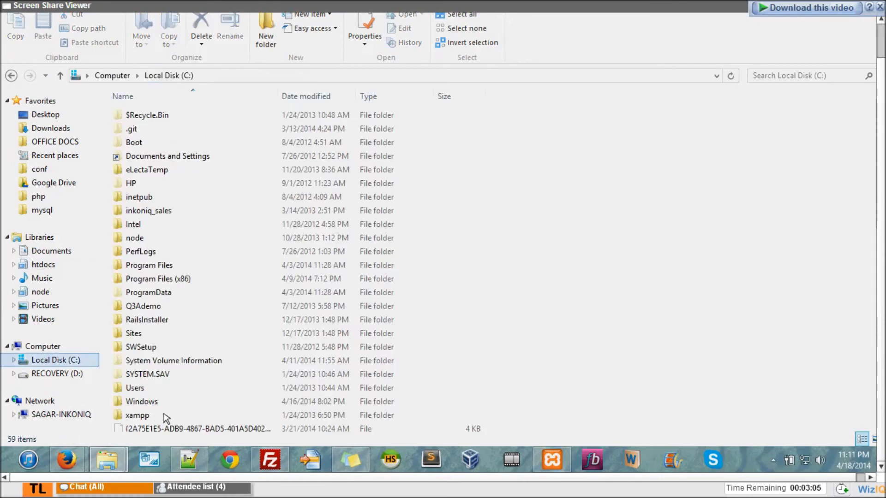
Open C:\xampp and mark its apache, htdocs, mysql and php folders.
double_click(137, 416)
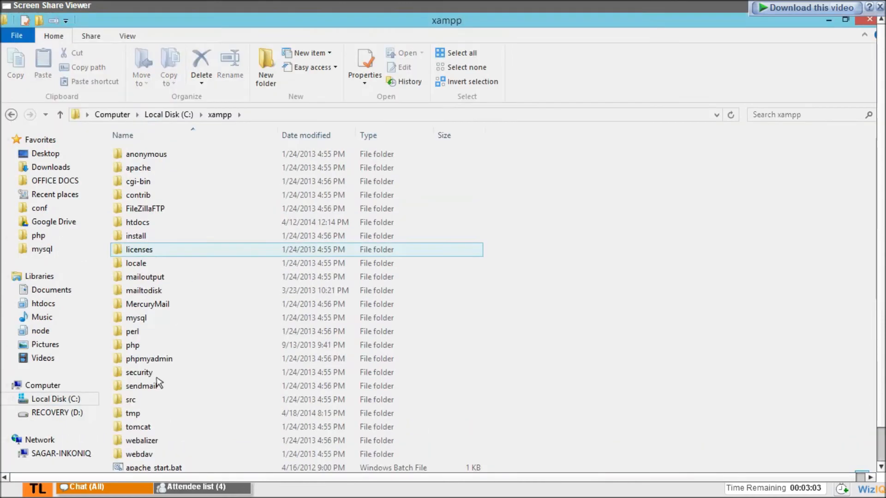
left_click(137, 222)
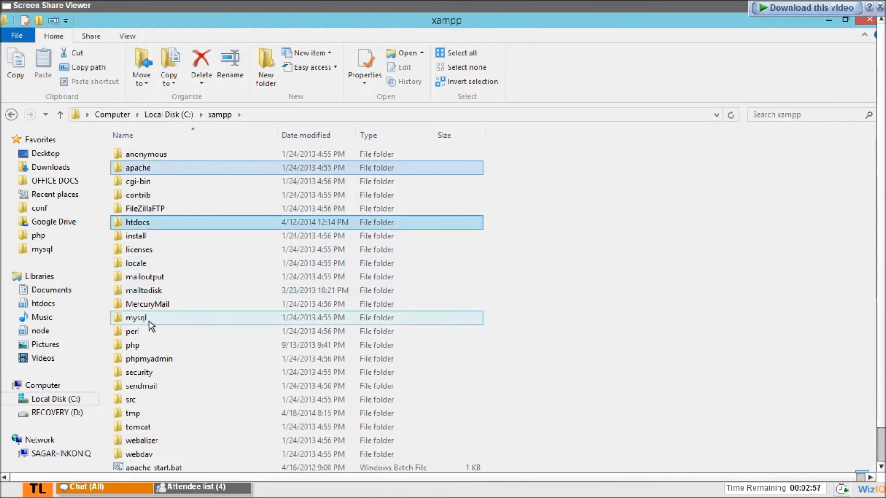
left_click(133, 344)
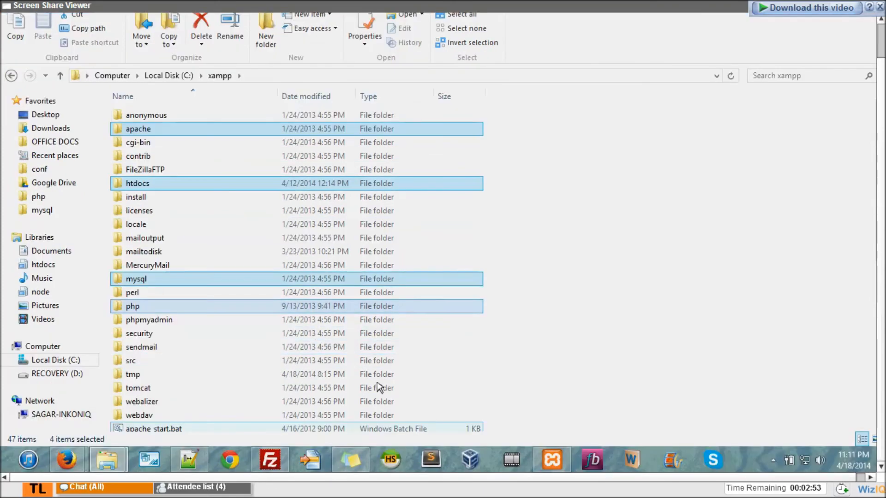
mouse_move(460, 433)
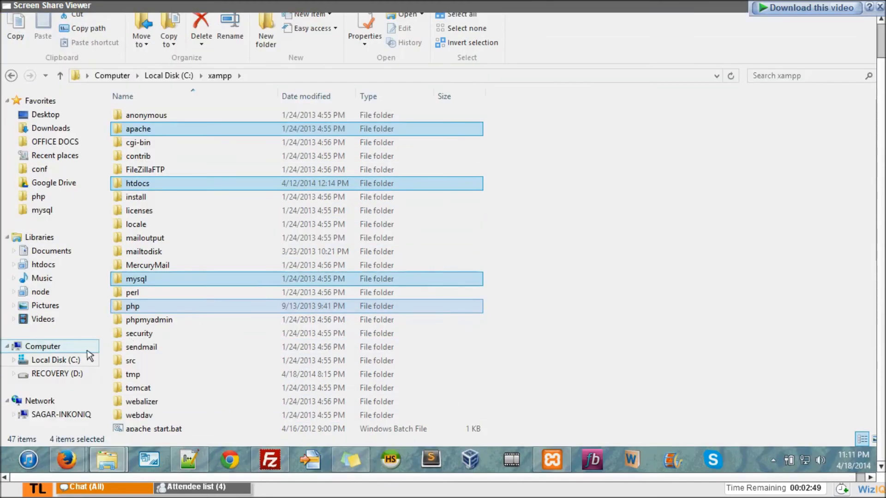
mouse_move(83, 393)
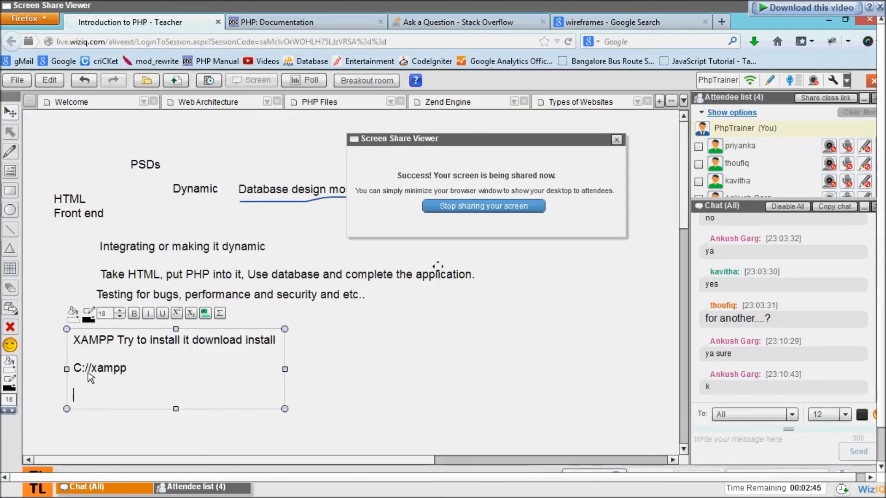
List apache, mysql, php and htdocs on separate lines of the XAMPP note.
type("apa")
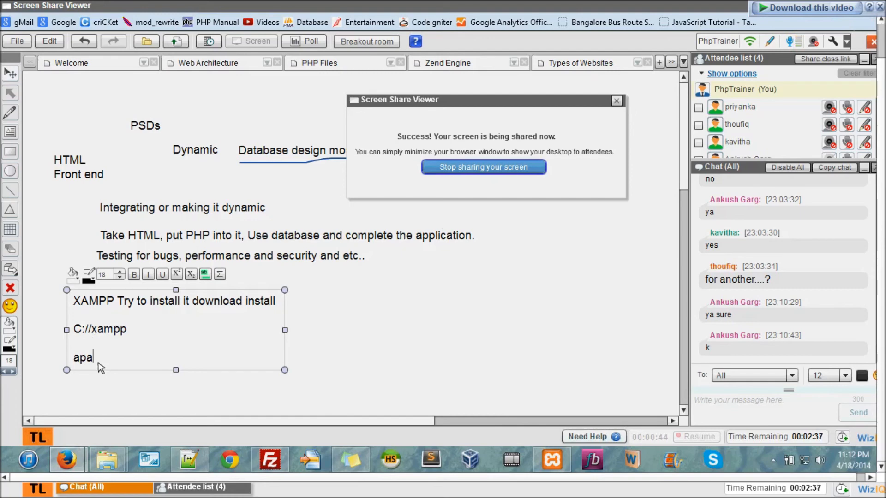
type("che")
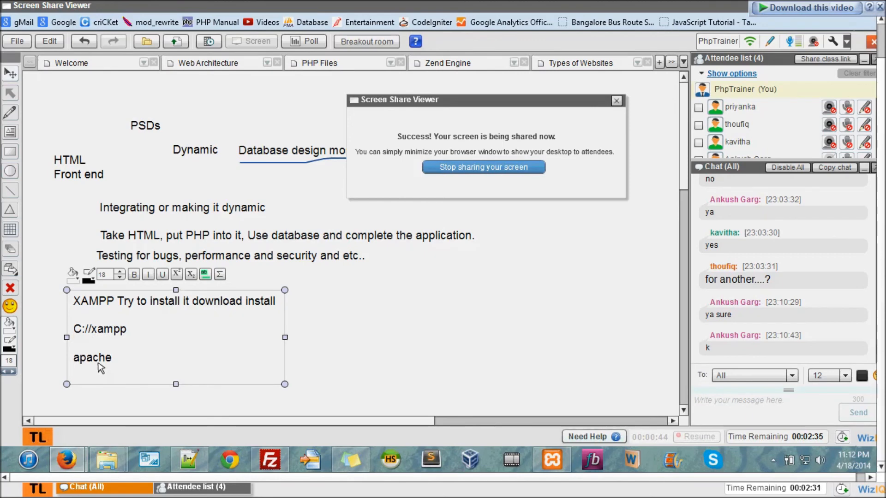
type("mysql")
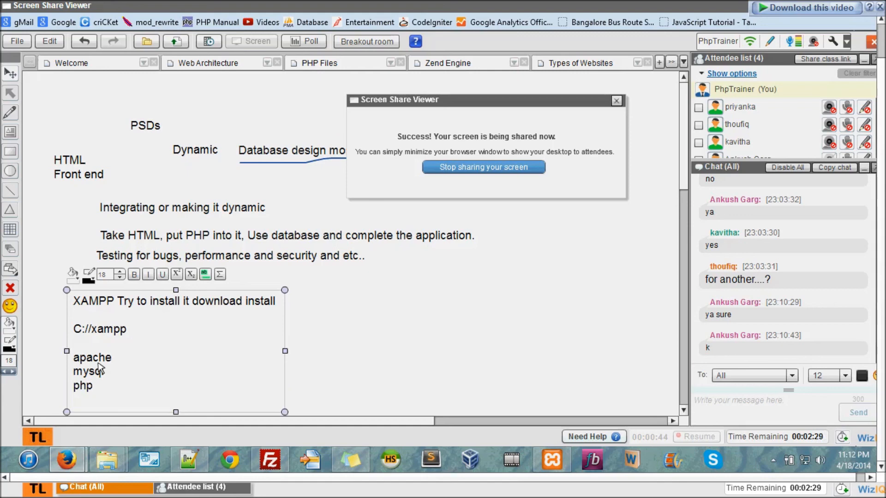
type("htdocs")
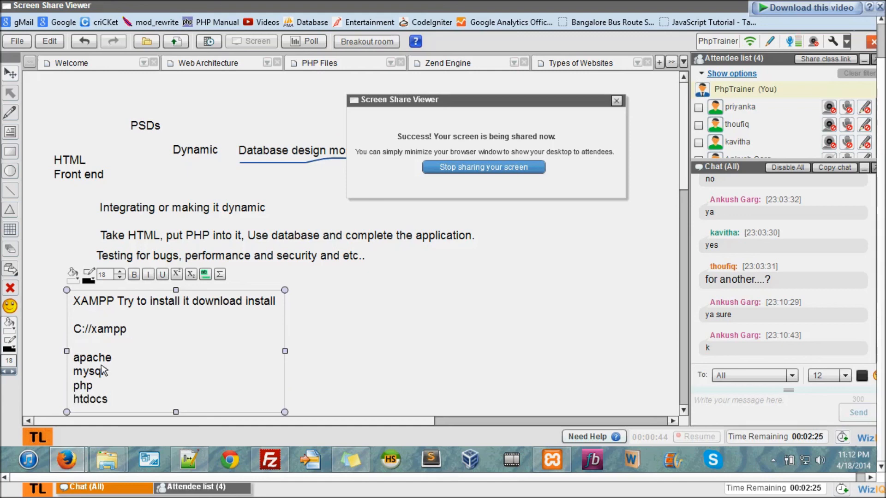
Append '- delete everything' to the htdocs line, correcting the misspelling.
double_click(89, 399)
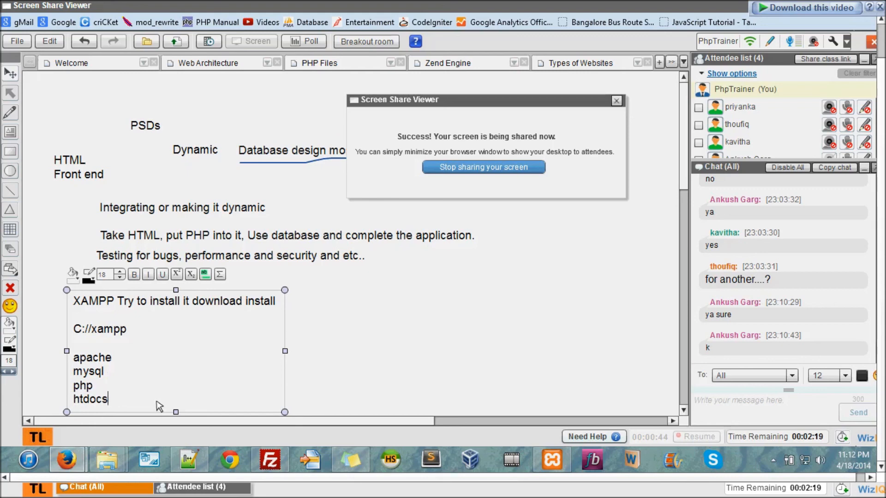
type("- delete e")
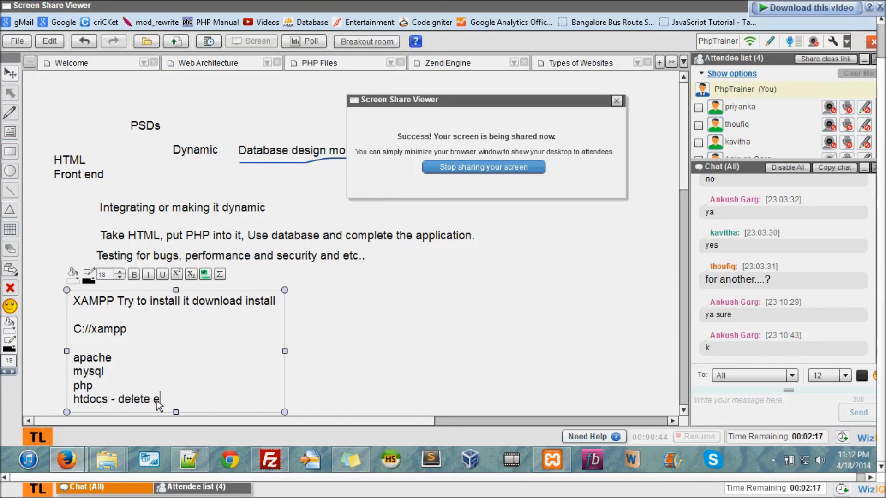
type("verythng")
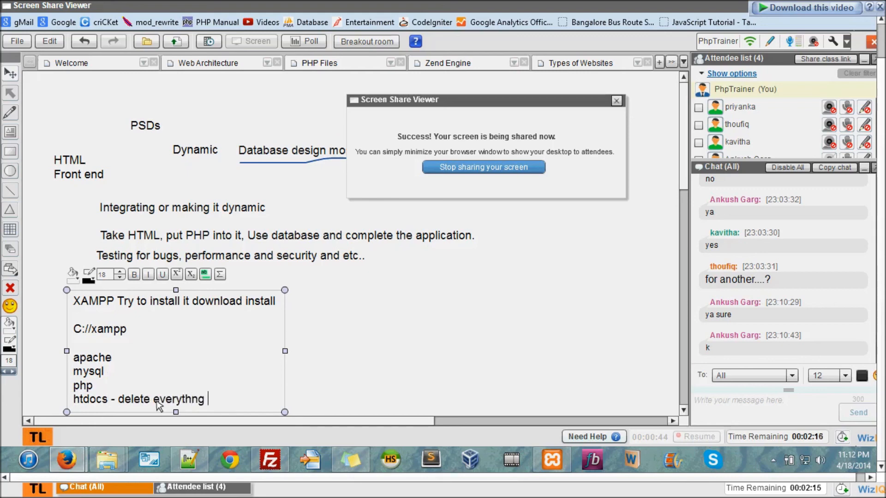
key("BackSpace")
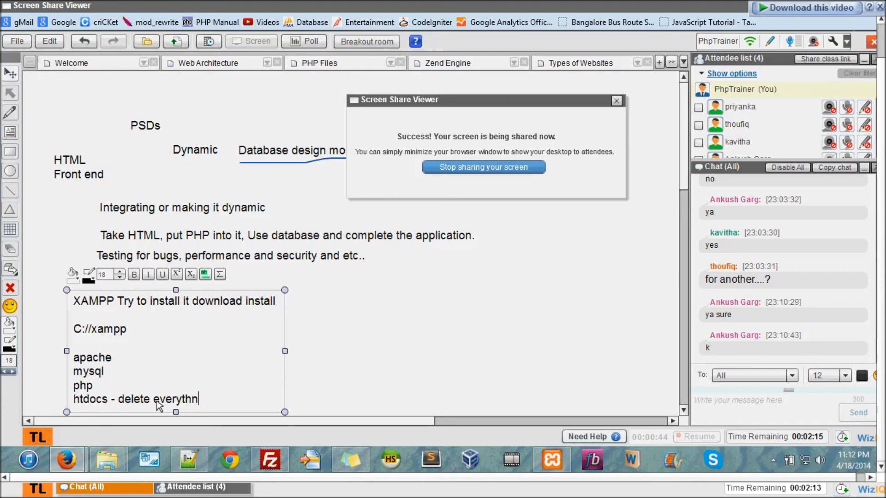
type("i")
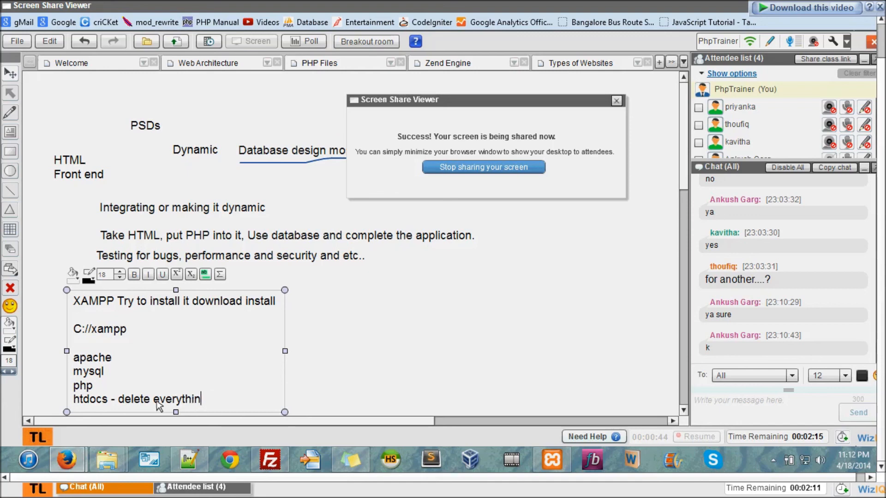